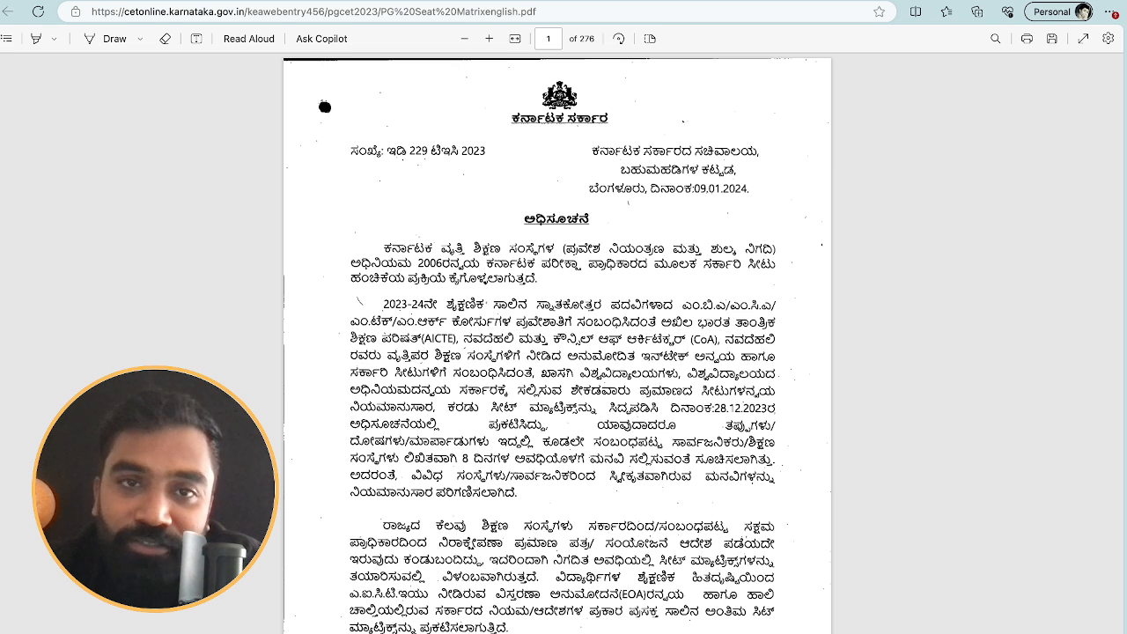
Step: Scroll through pages 1–2 of the Kannada government notification to reach the page 3 institution list
{"action": "scroll", "scroll_direction": "down", "scroll_amount": 3}
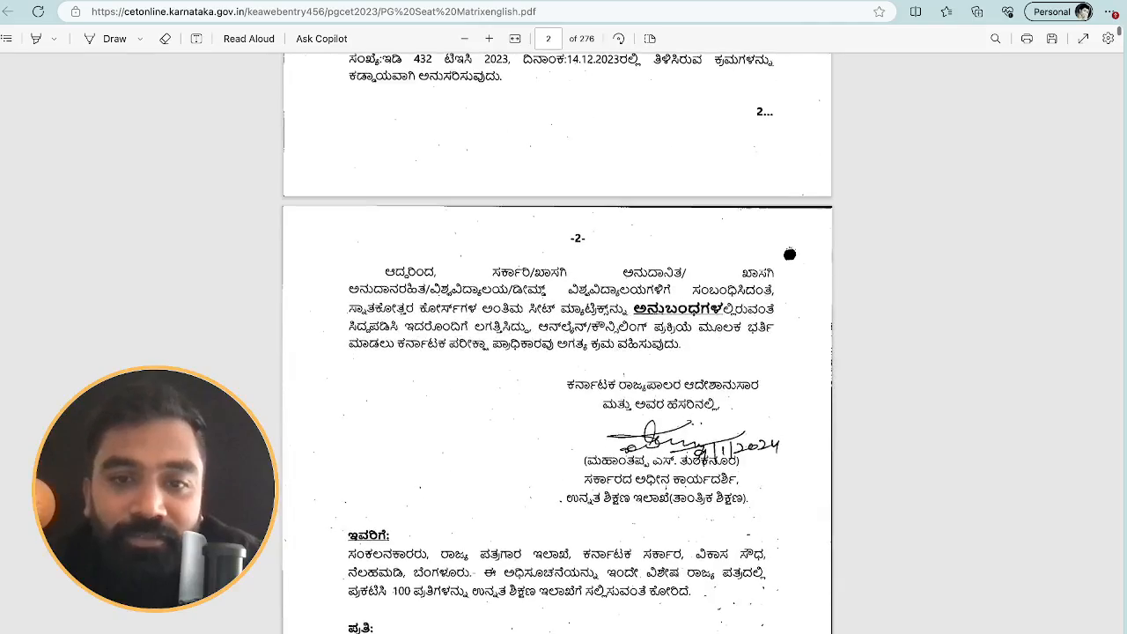
{"action": "scroll", "scroll_direction": "up", "scroll_amount": 3}
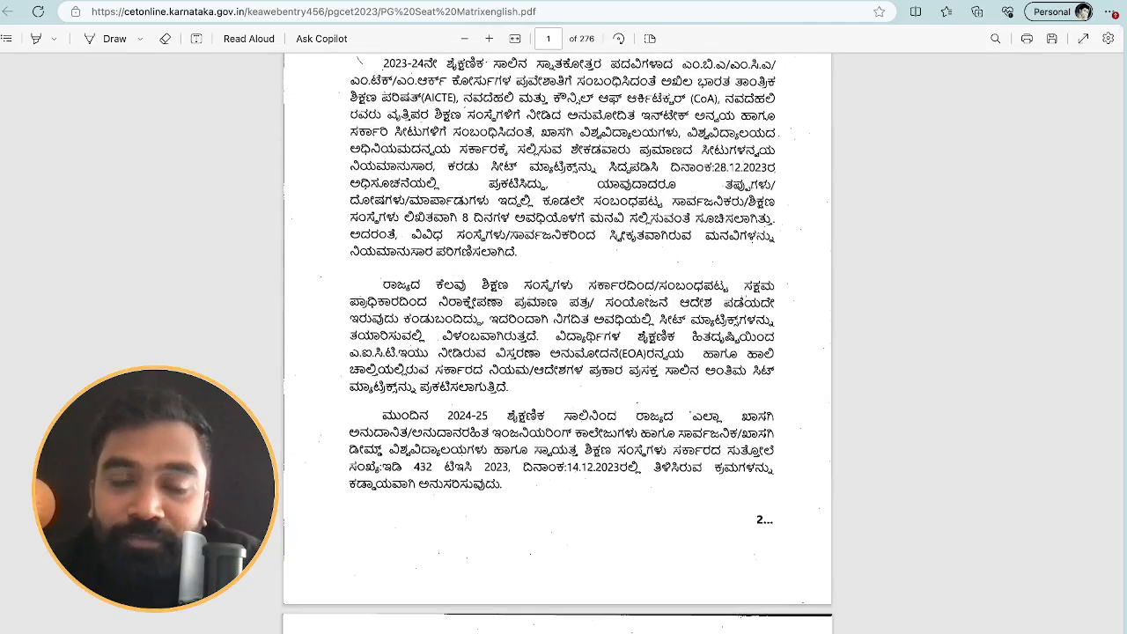
{"action": "scroll", "scroll_direction": "down", "scroll_amount": 3}
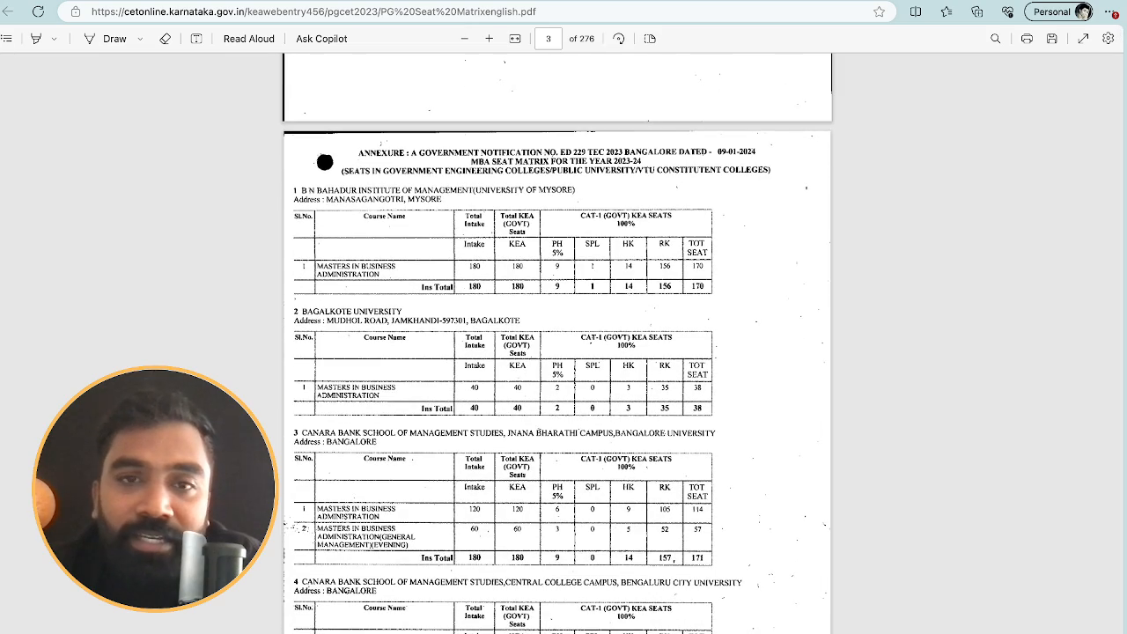
Step: Scroll pages 3–7 of the Annexure A government and university MBA seat tables toward the private unaided college annexure
{"action": "scroll", "scroll_direction": "down", "scroll_amount": 3}
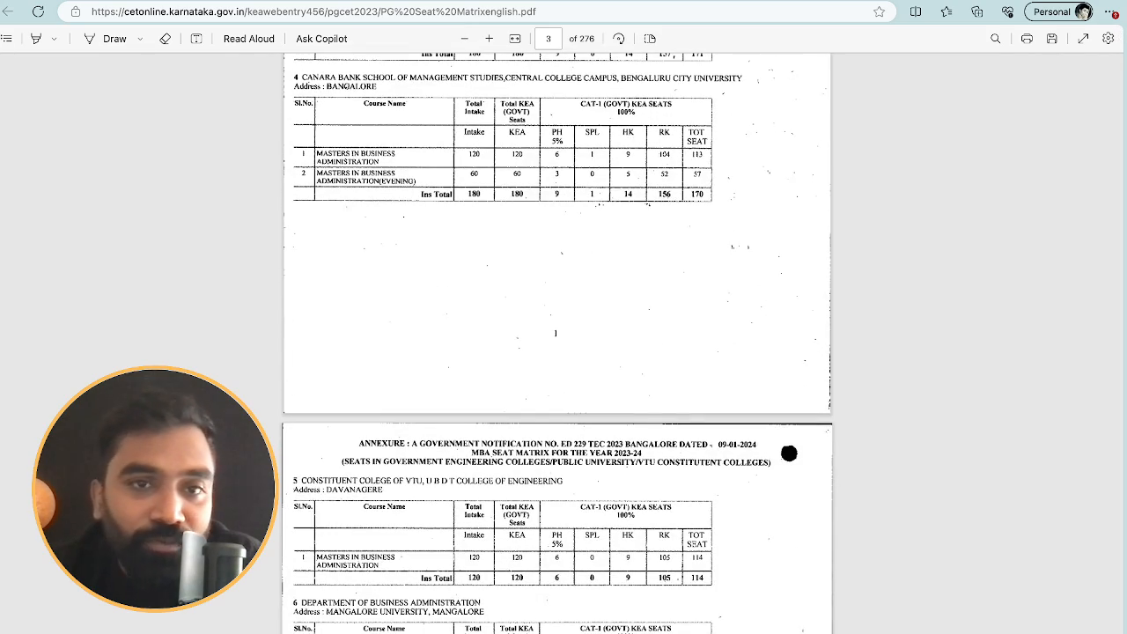
{"action": "scroll", "scroll_direction": "up", "scroll_amount": 3}
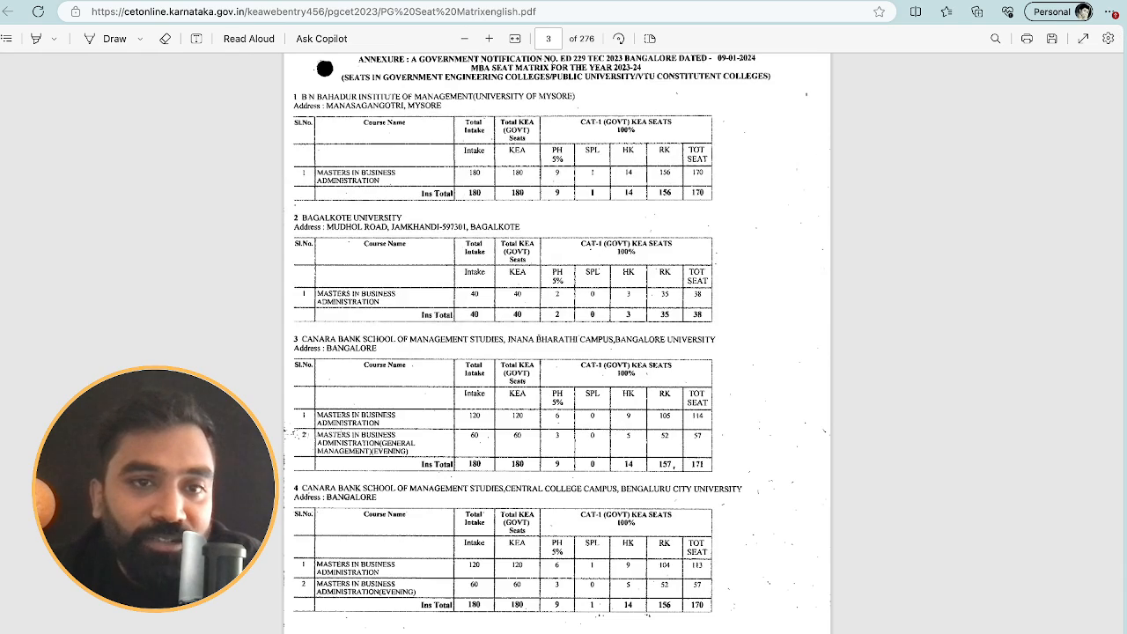
{"action": "scroll", "scroll_direction": "down", "scroll_amount": 3}
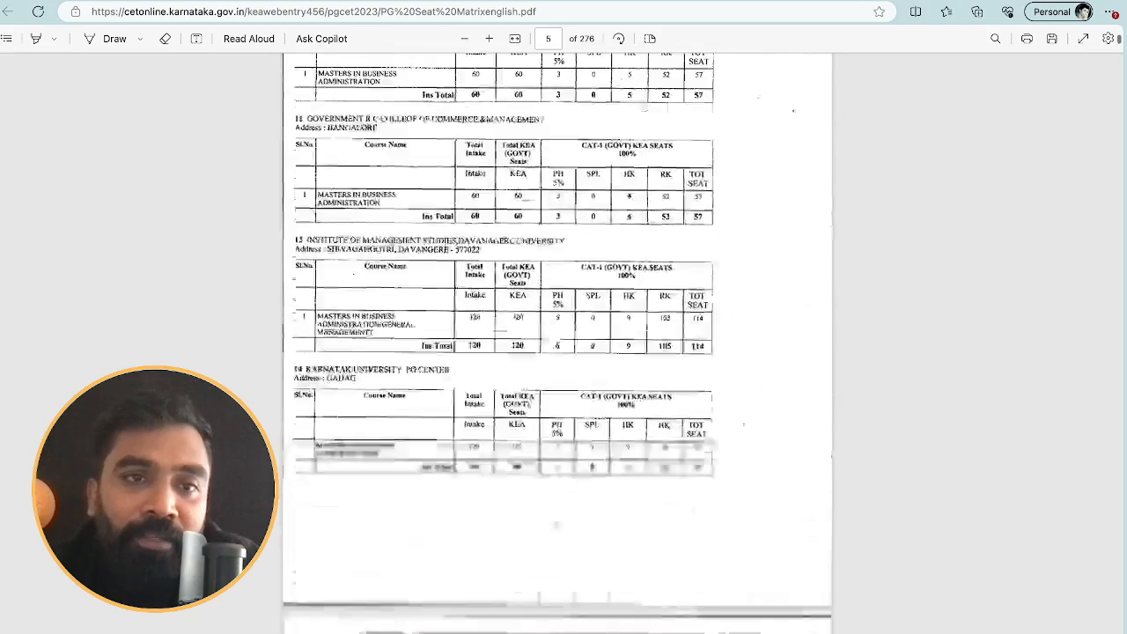
{"action": "scroll", "scroll_direction": "down", "scroll_amount": 3}
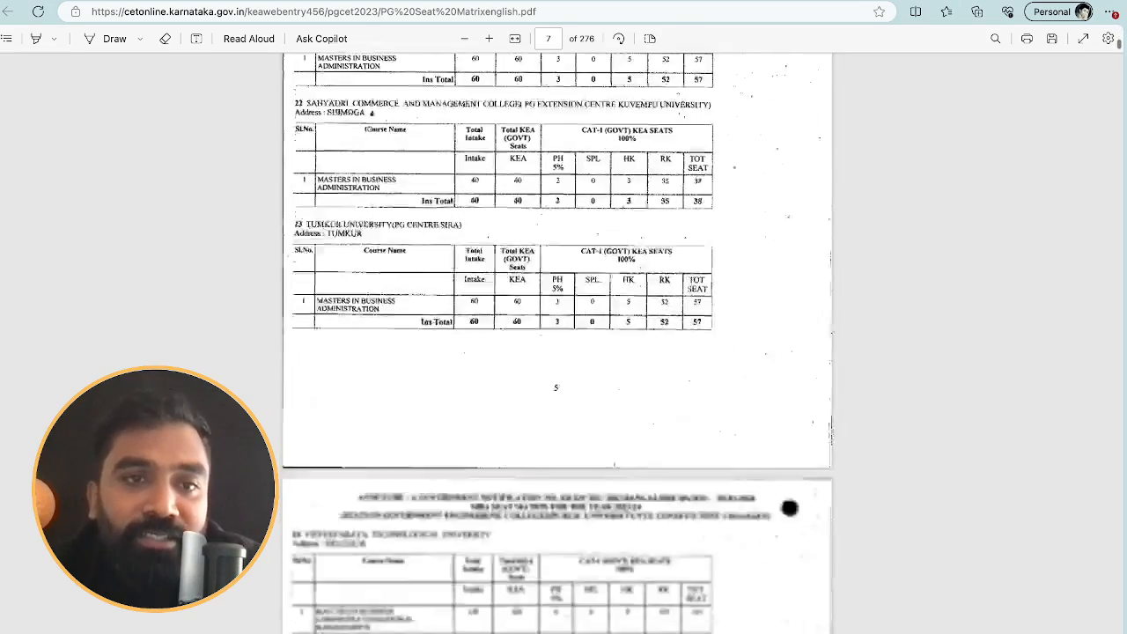
{"action": "scroll", "scroll_direction": "down", "scroll_amount": 3}
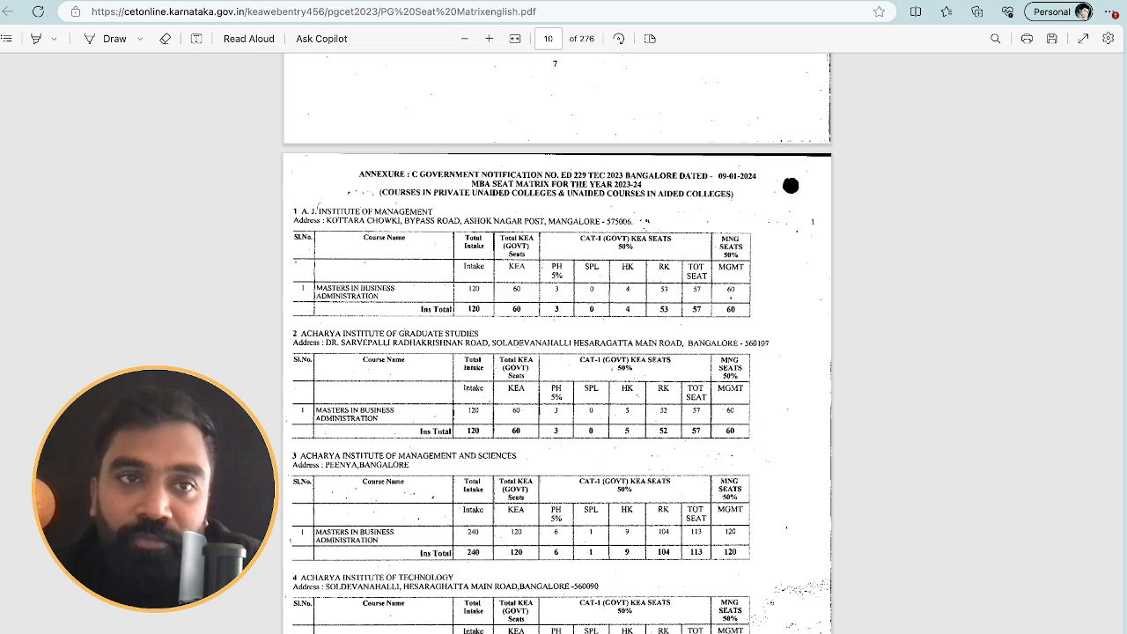
Step: Scroll from page 16 down past the private college tables to the Annexure D totals and signature around page 59
{"action": "scroll", "scroll_direction": "down", "scroll_amount": 3}
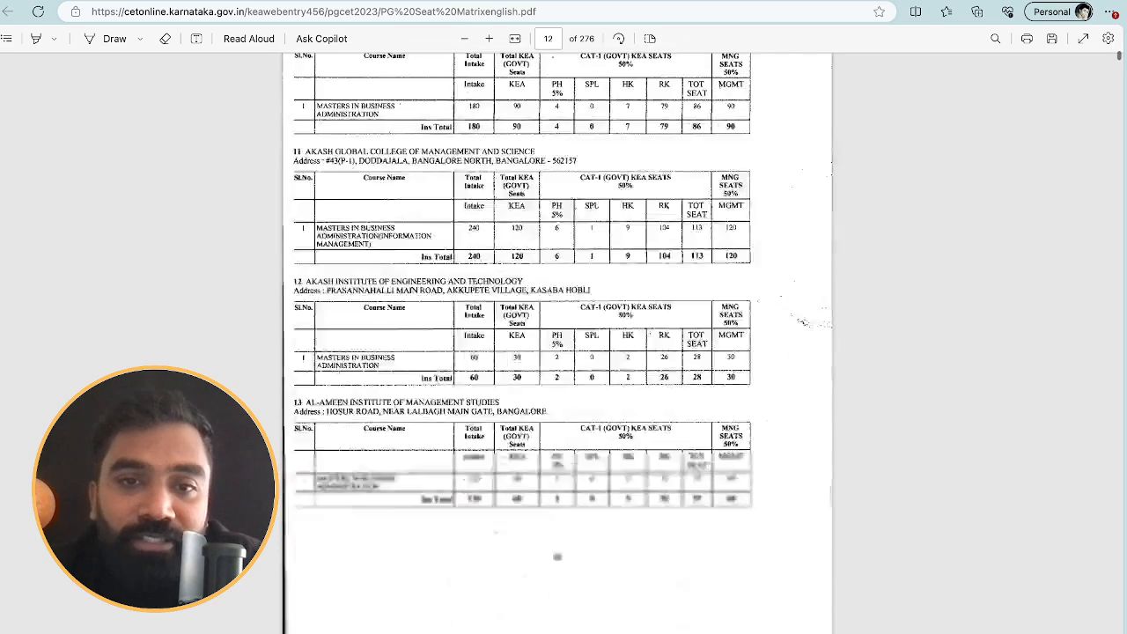
{"action": "scroll", "scroll_direction": "down", "scroll_amount": 3}
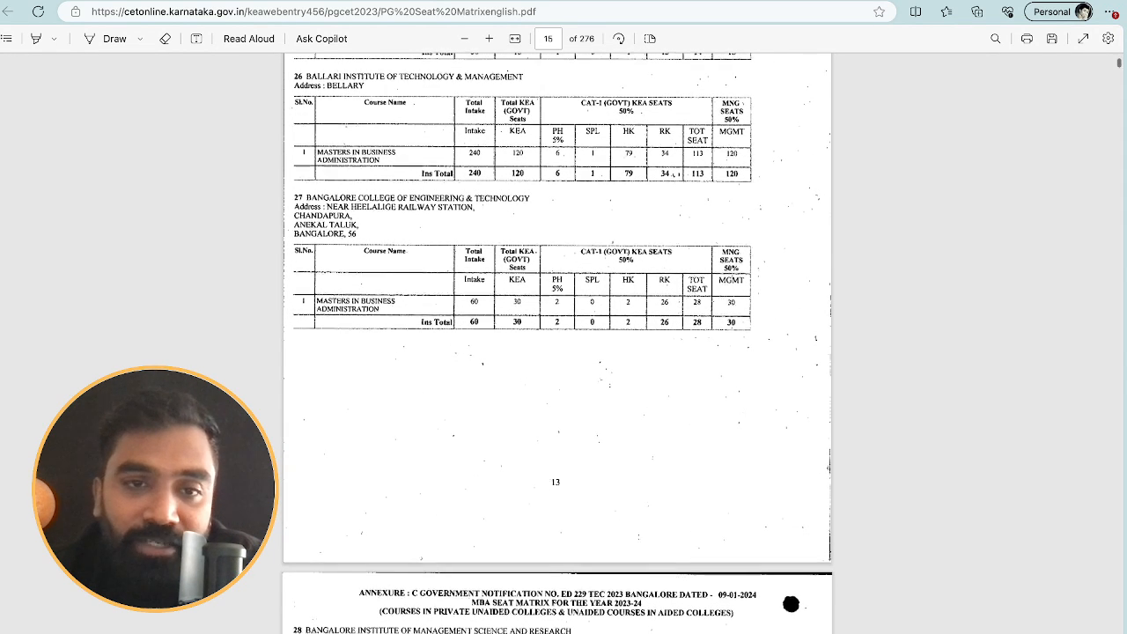
{"action": "scroll", "scroll_direction": "down", "scroll_amount": 3}
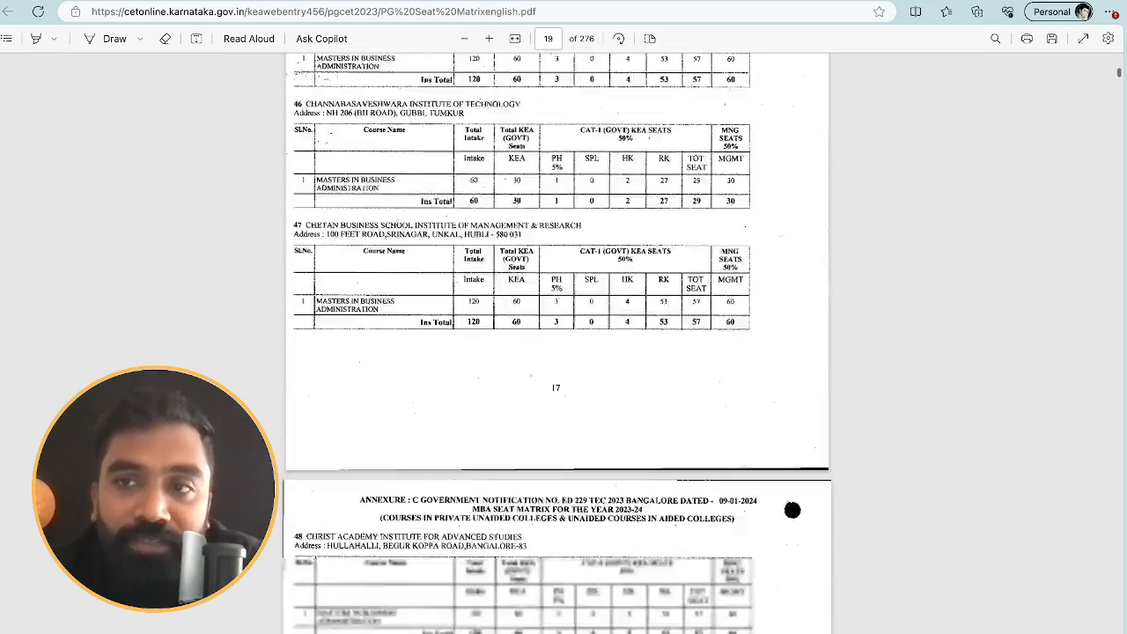
{"action": "scroll", "scroll_direction": "down", "scroll_amount": 3}
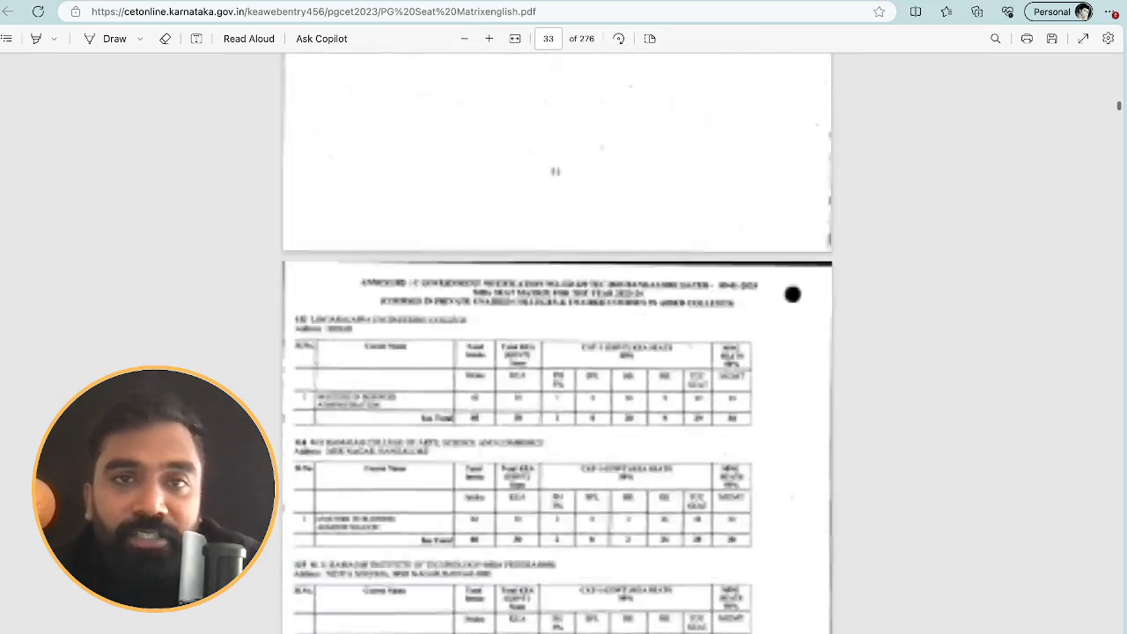
{"action": "scroll", "scroll_direction": "down", "scroll_amount": 3}
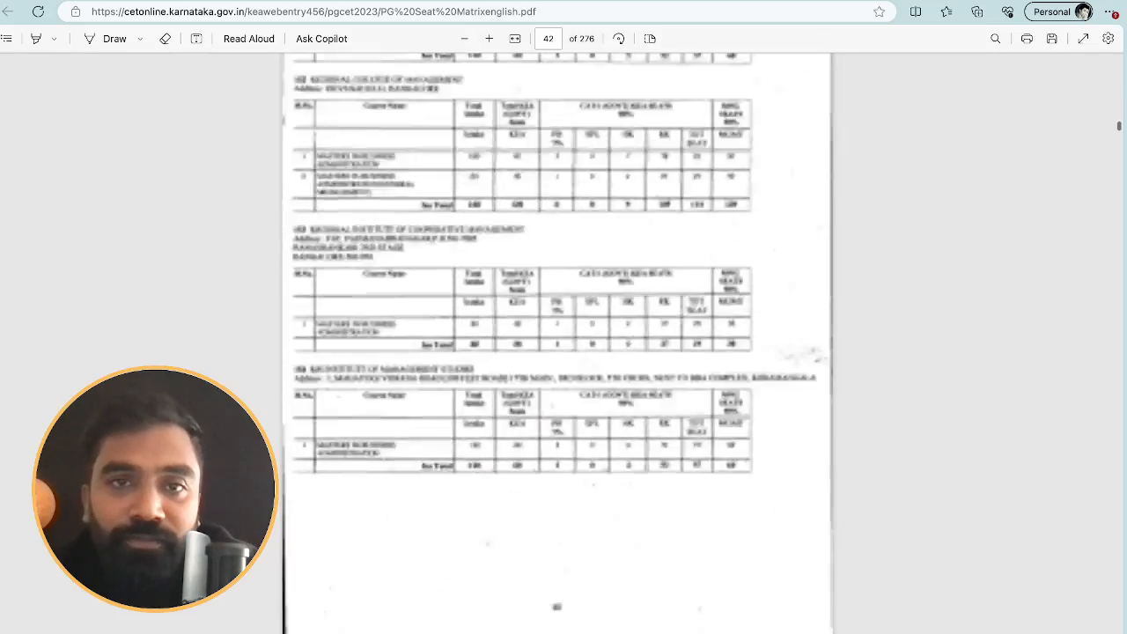
{"action": "scroll", "scroll_direction": "down", "scroll_amount": 3}
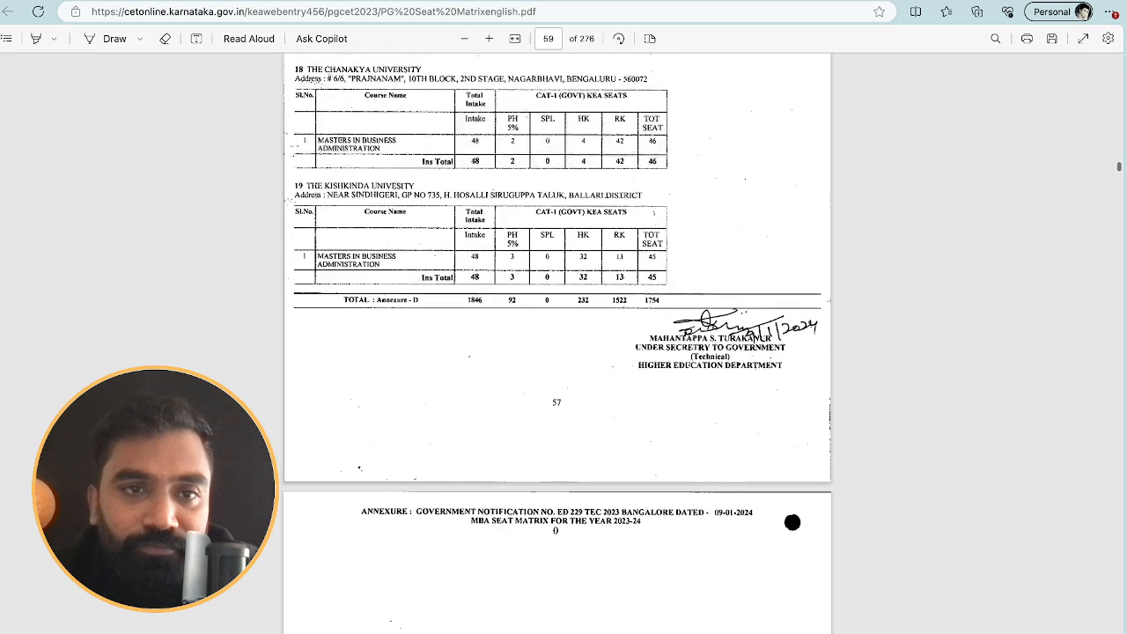
{"action": "scroll", "scroll_direction": "down", "scroll_amount": 3}
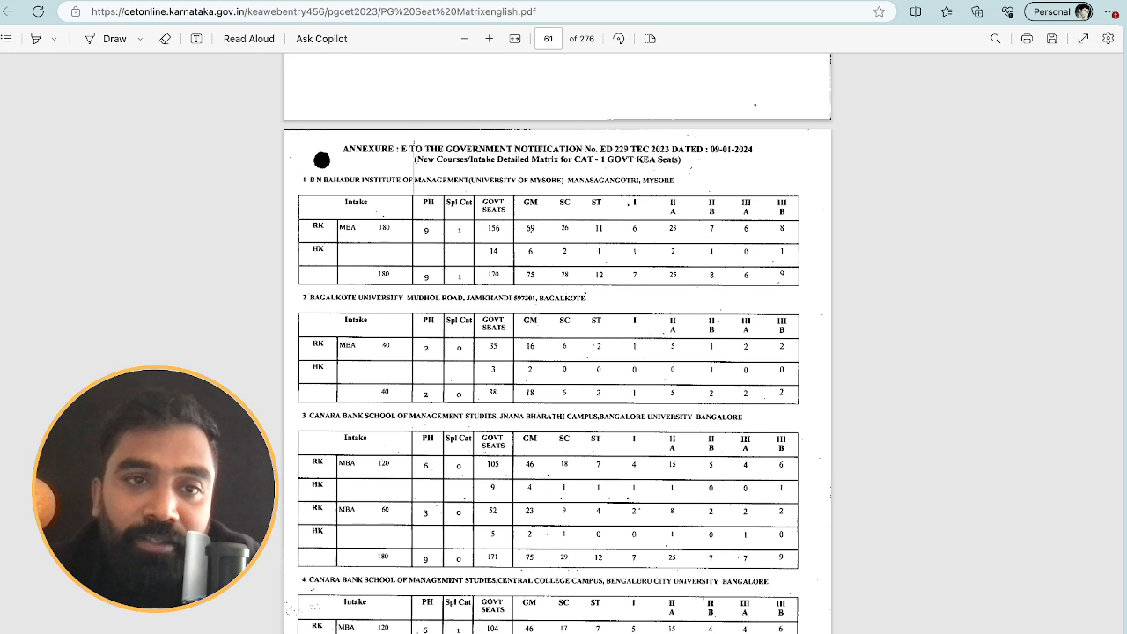
Step: Select the HK government seats figure in B N Bahadur Institute's category-wise table on page 61
{"action": "double_click", "coordinate": [317, 225]}
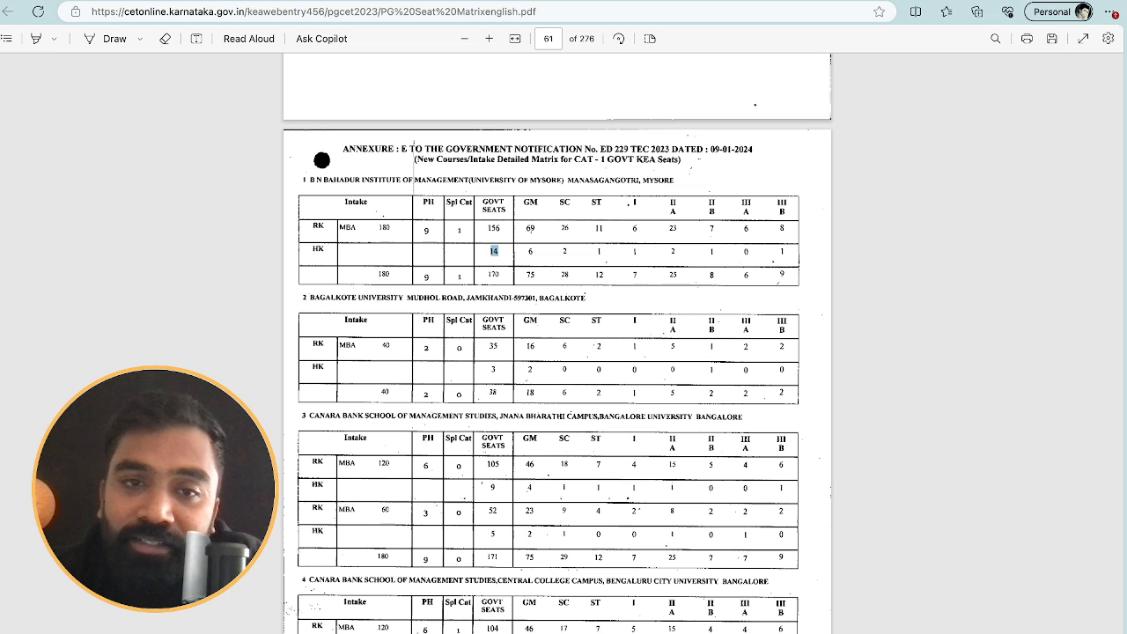
{"action": "scroll", "scroll_direction": "down", "scroll_amount": 3}
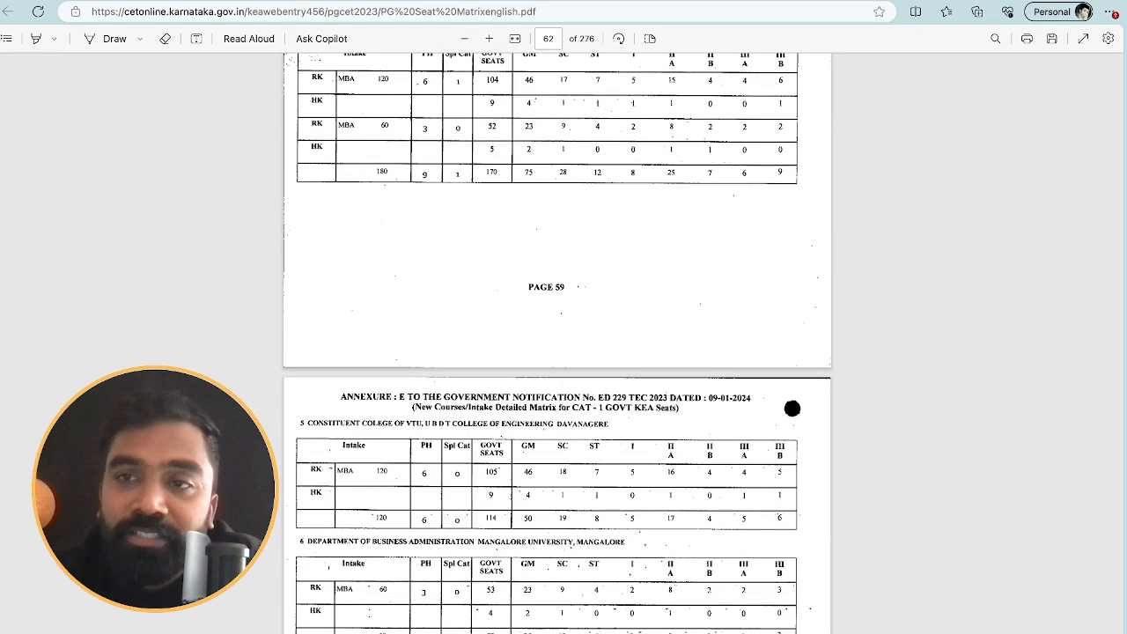
{"action": "scroll", "scroll_direction": "down", "scroll_amount": 3}
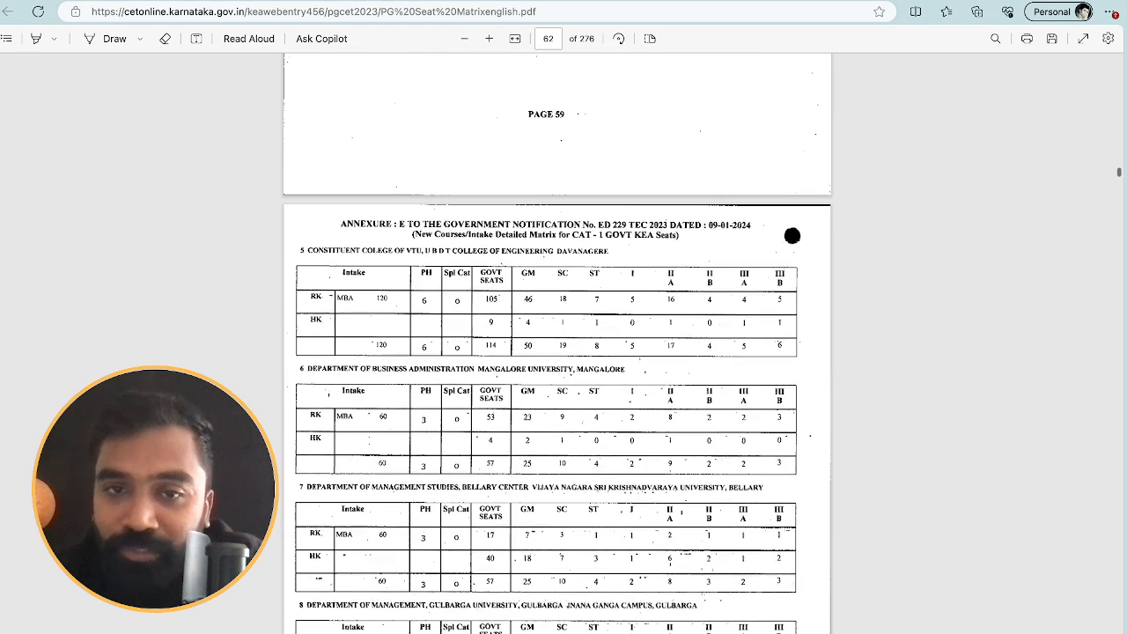
{"action": "scroll", "scroll_direction": "down", "scroll_amount": 3}
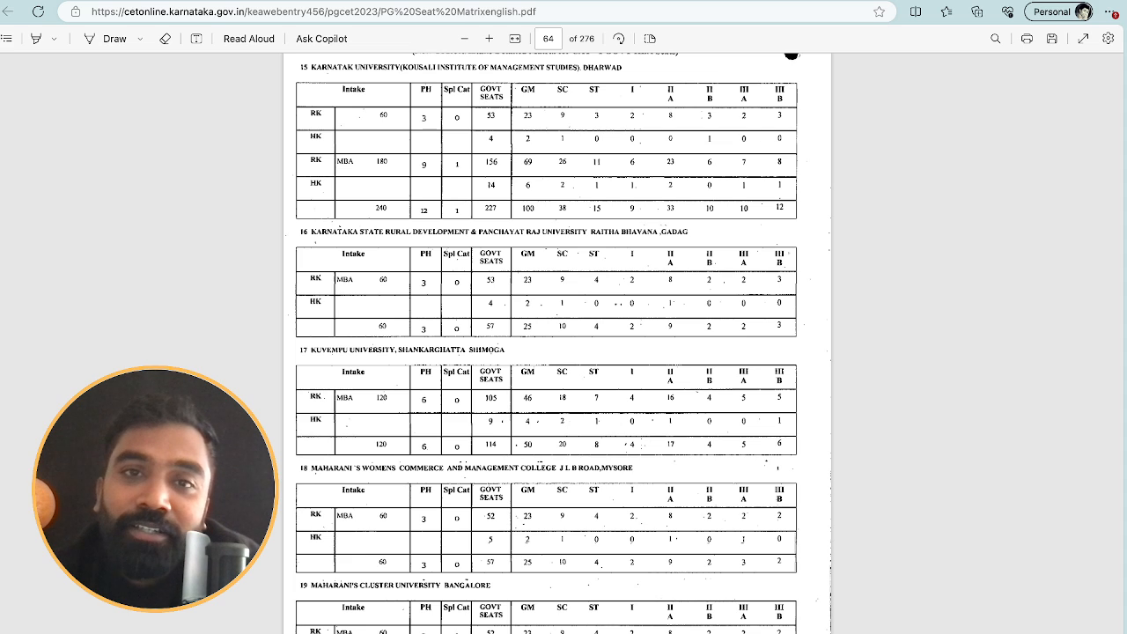
{"action": "scroll", "scroll_direction": "down", "scroll_amount": 3}
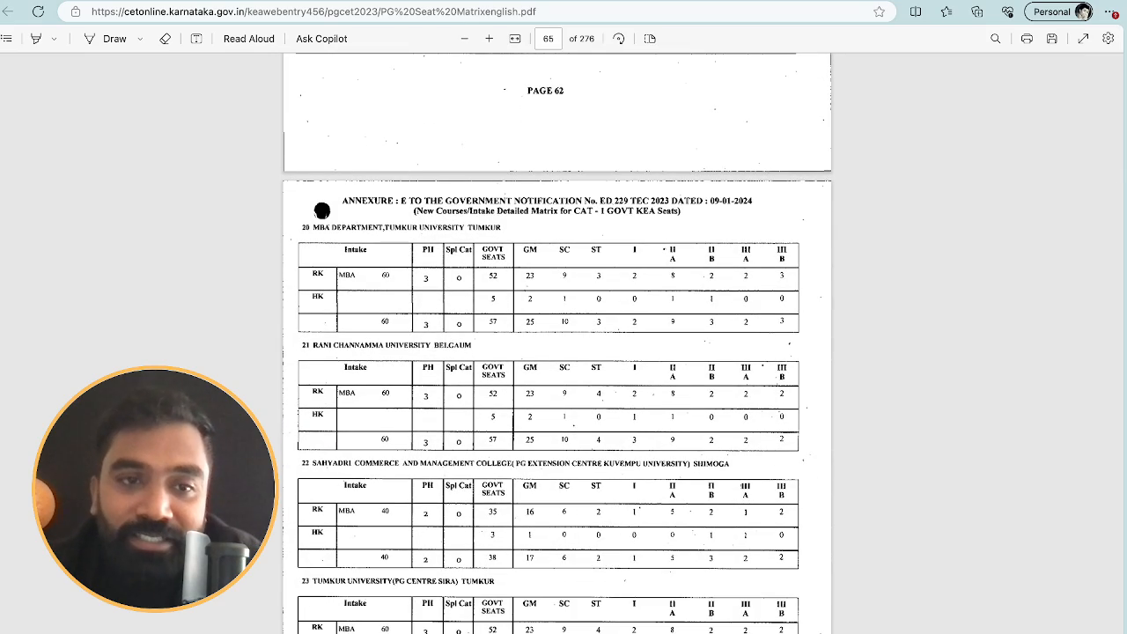
{"action": "scroll", "scroll_direction": "up", "scroll_amount": 3}
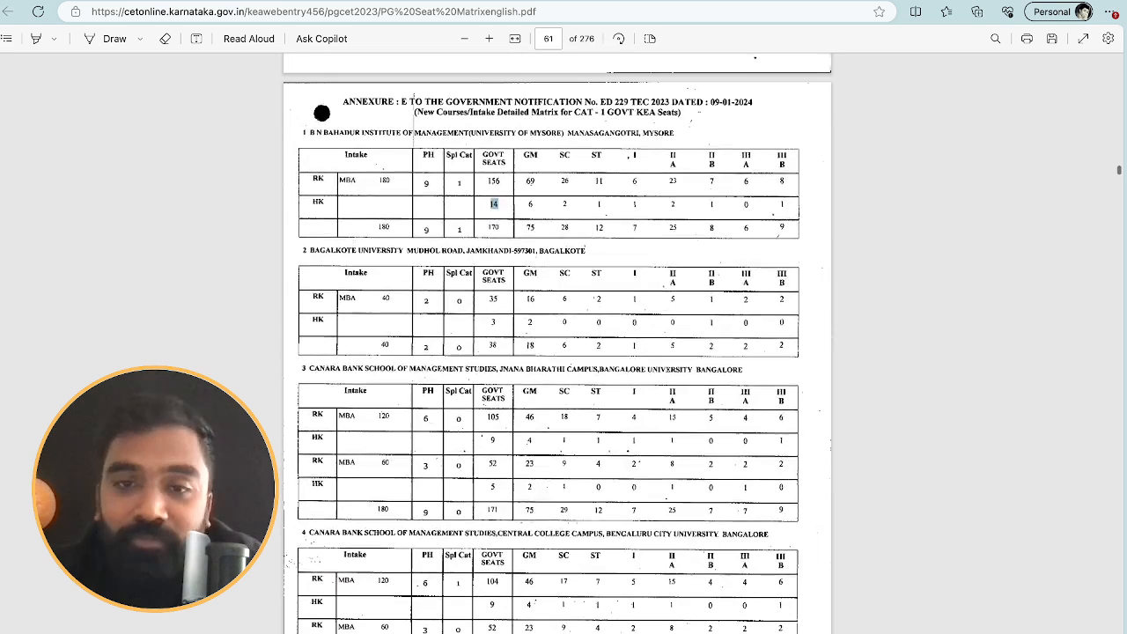